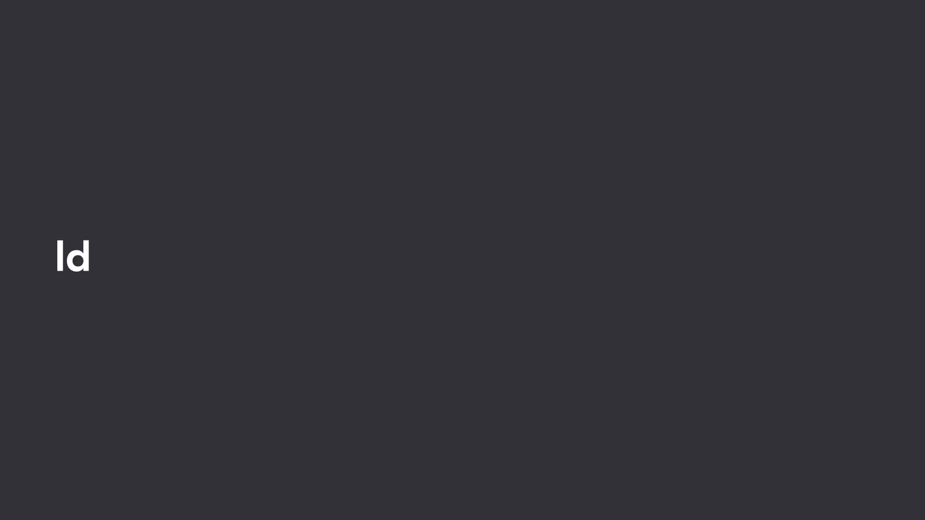
pyautogui.write('Spot red f')
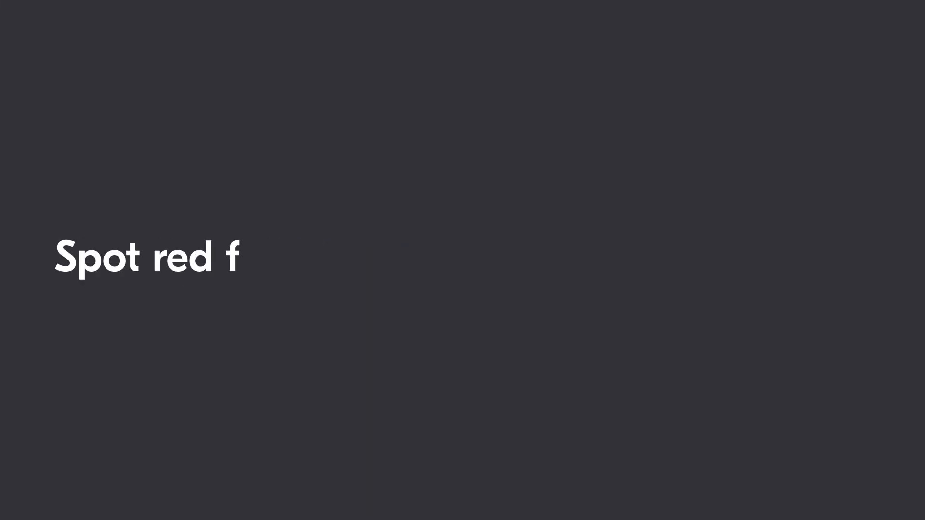
pyautogui.write('lags for corruption')
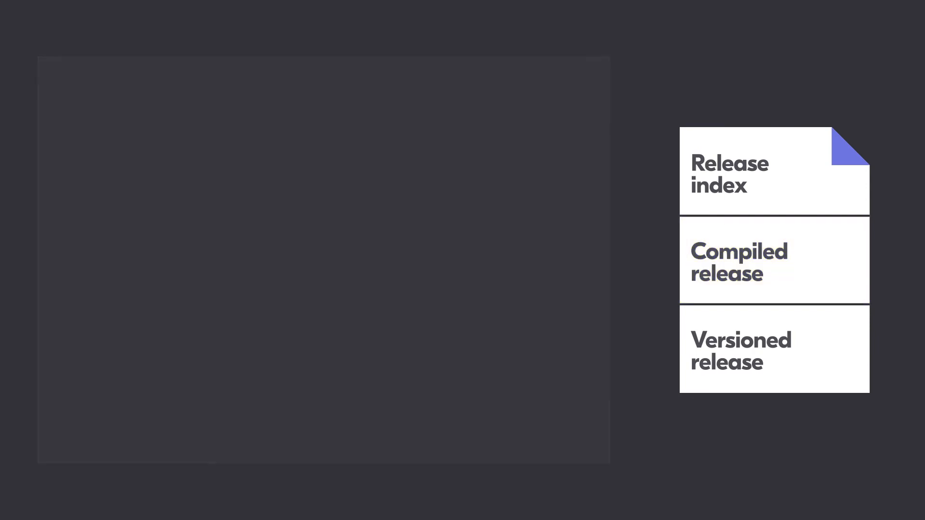
pyautogui.click(774, 350)
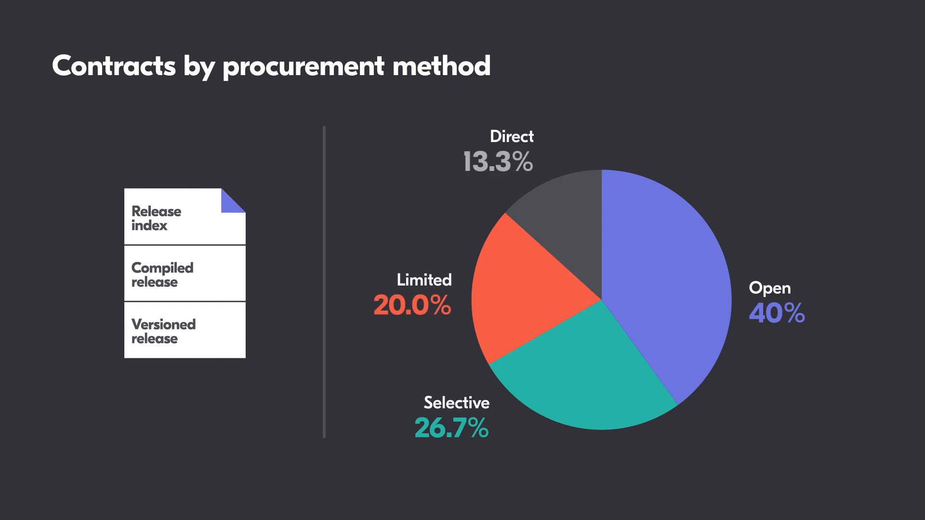
pyautogui.click(184, 273)
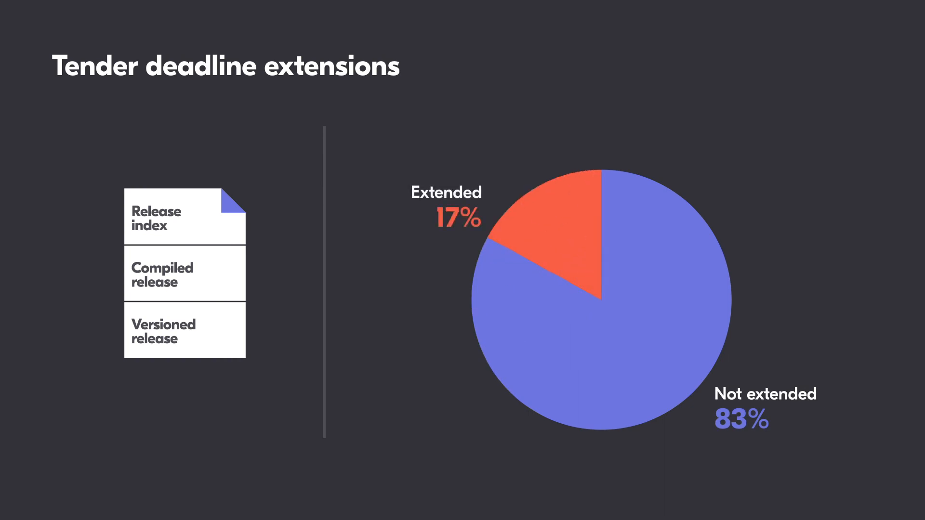
pyautogui.click(184, 218)
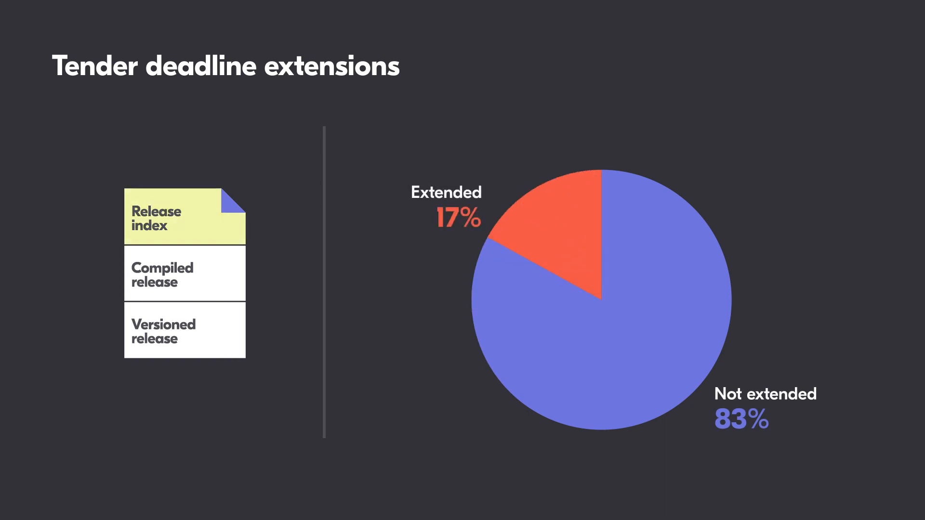